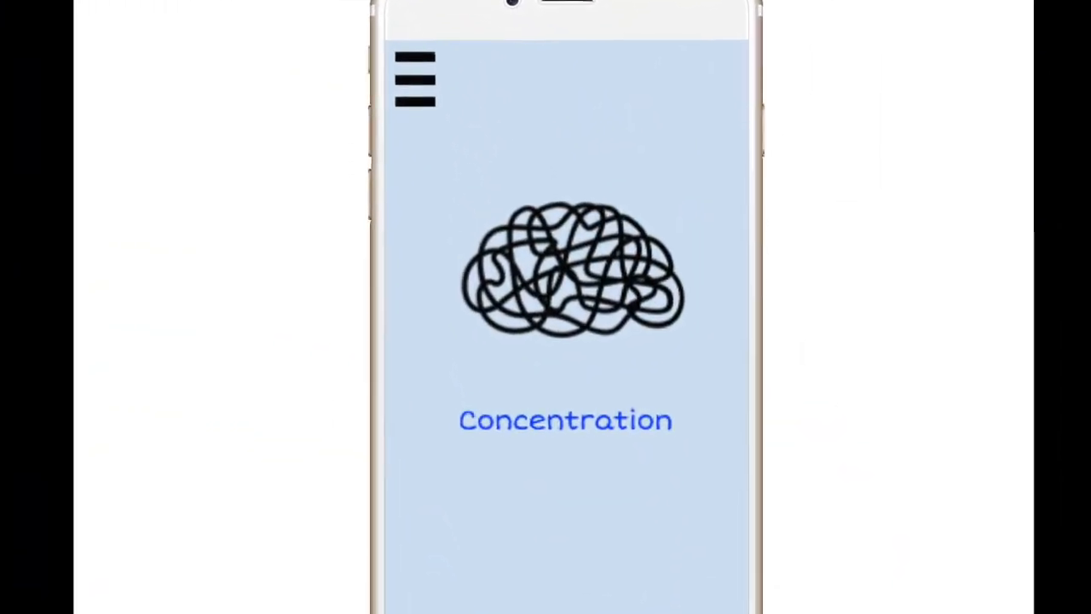
Reach the Apps disabled list with Snapchat, Instagram, Twitter and Facebook switched on.
click(416, 79)
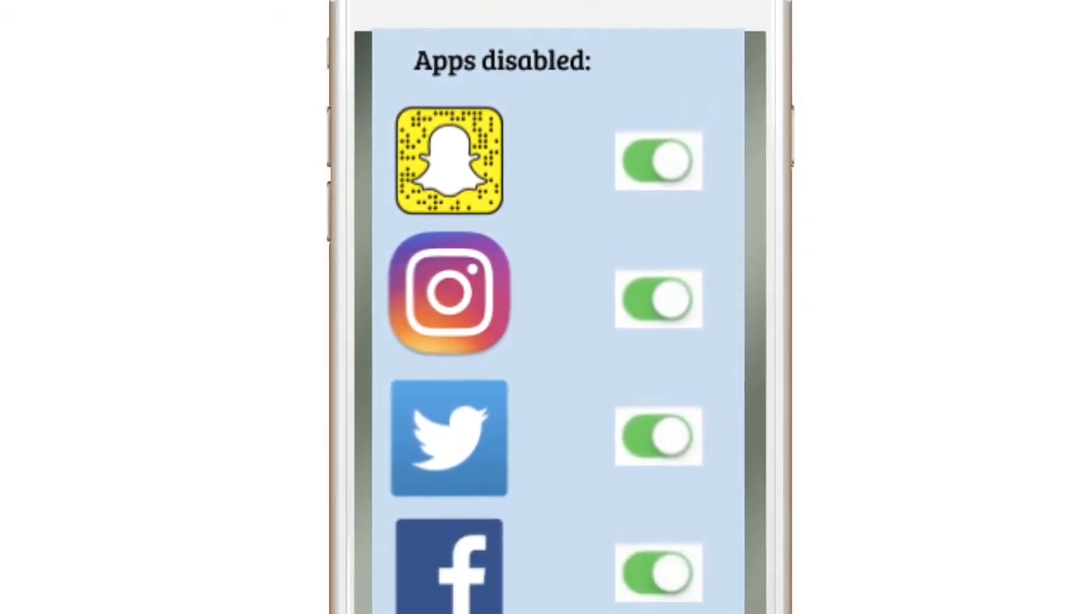
Accept the final app choices and land on the Timer screen preset to 15 minutes.
scroll(down, 3)
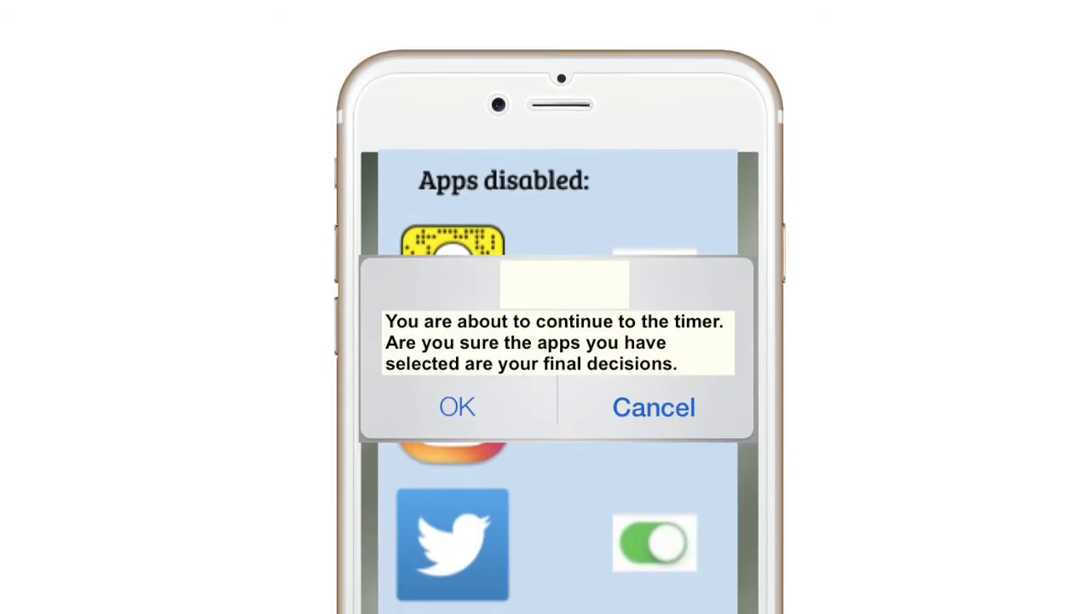
scroll(down, 3)
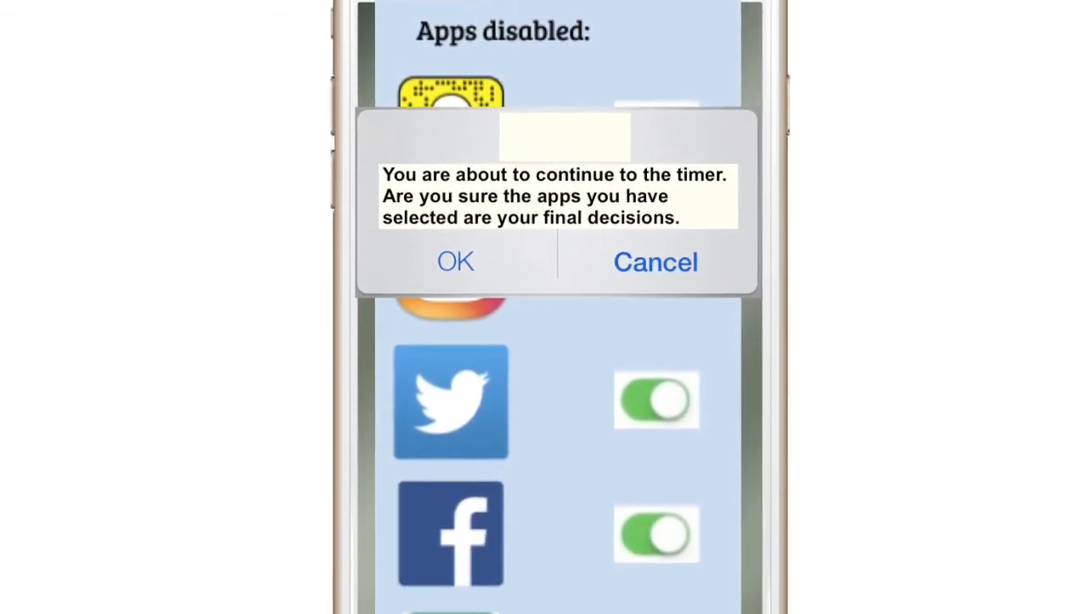
scroll(down, 3)
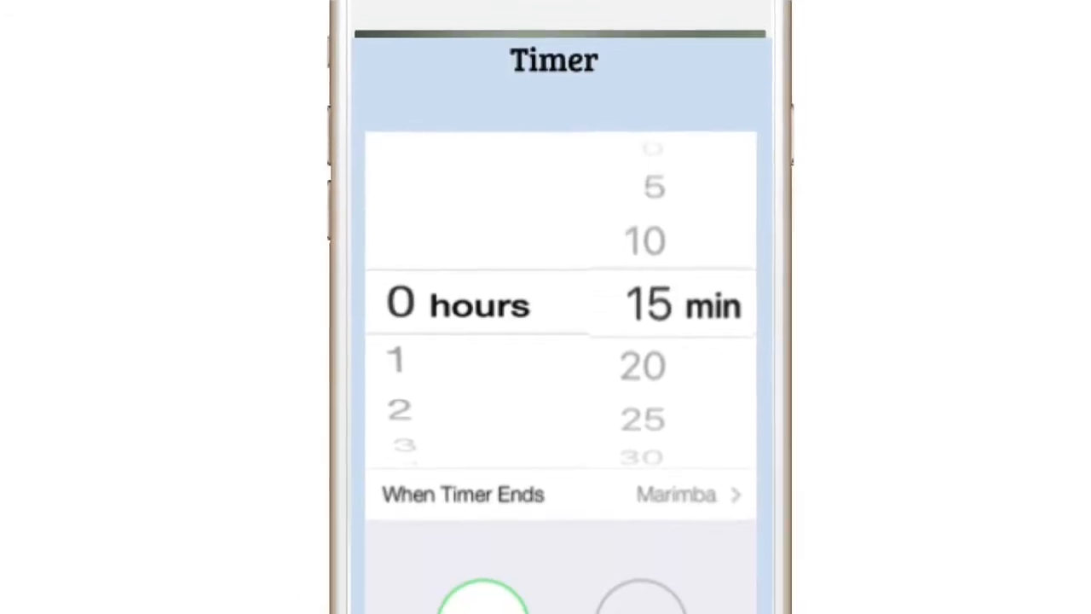
Start a 23 h 59 min countdown and review today's 2 h 30 min usage pie chart.
scroll(down, 3)
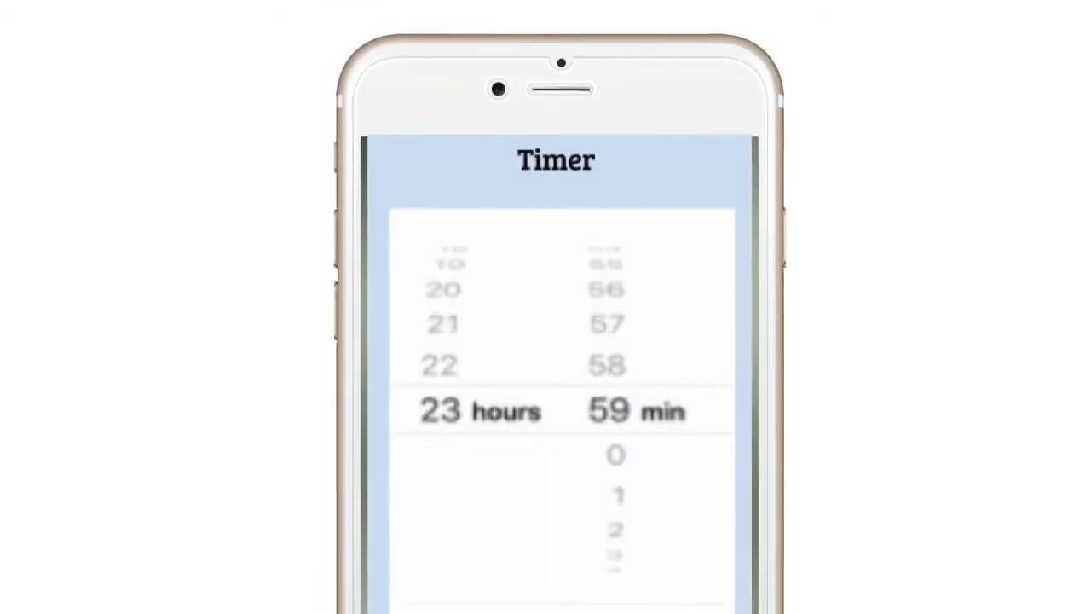
scroll(down, 3)
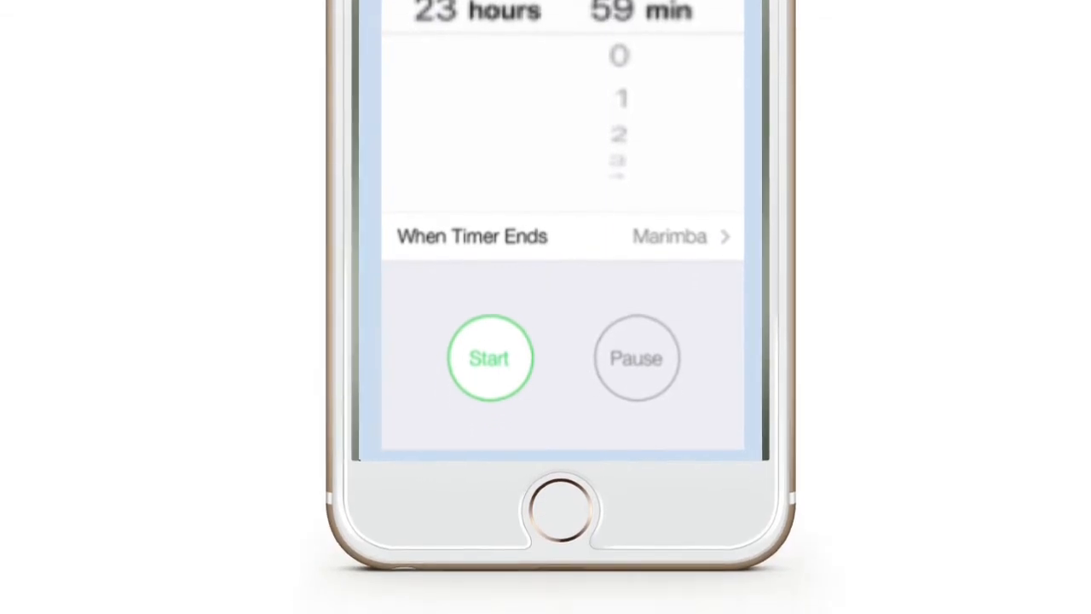
click(491, 358)
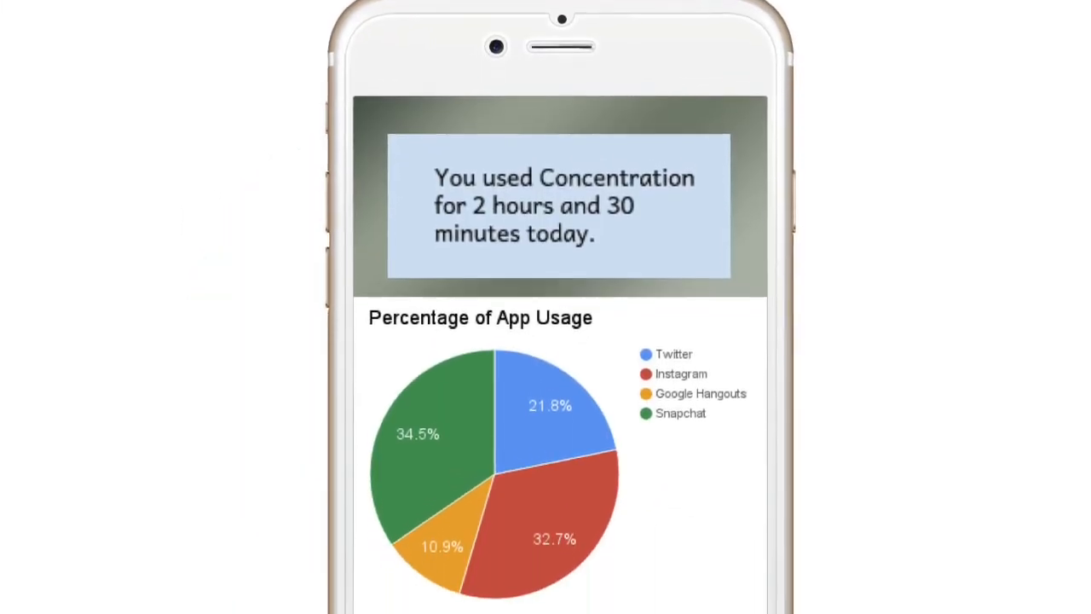
scroll(down, 3)
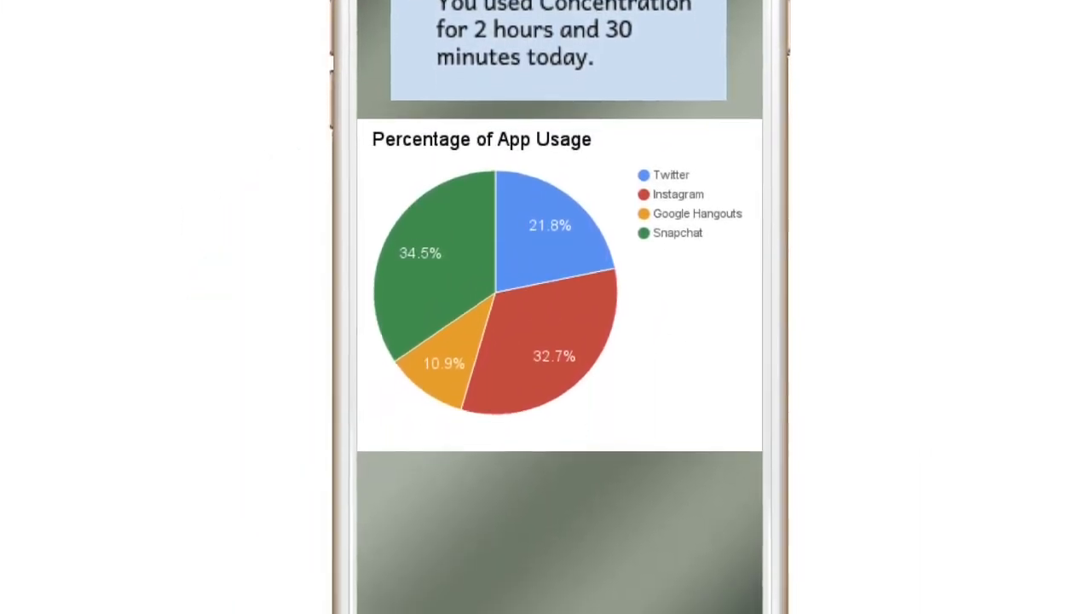
scroll(down, 3)
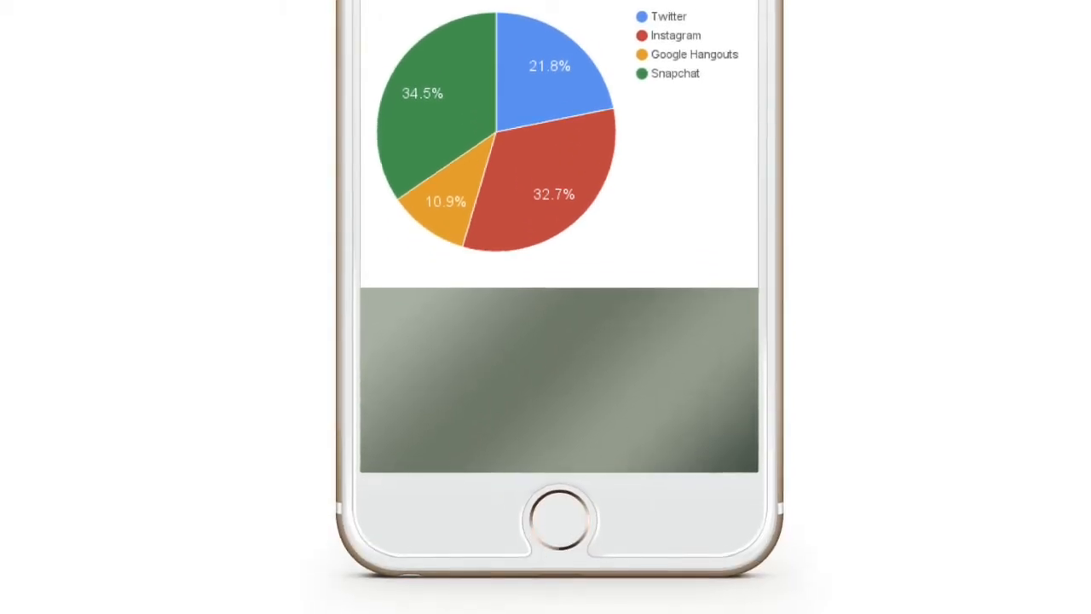